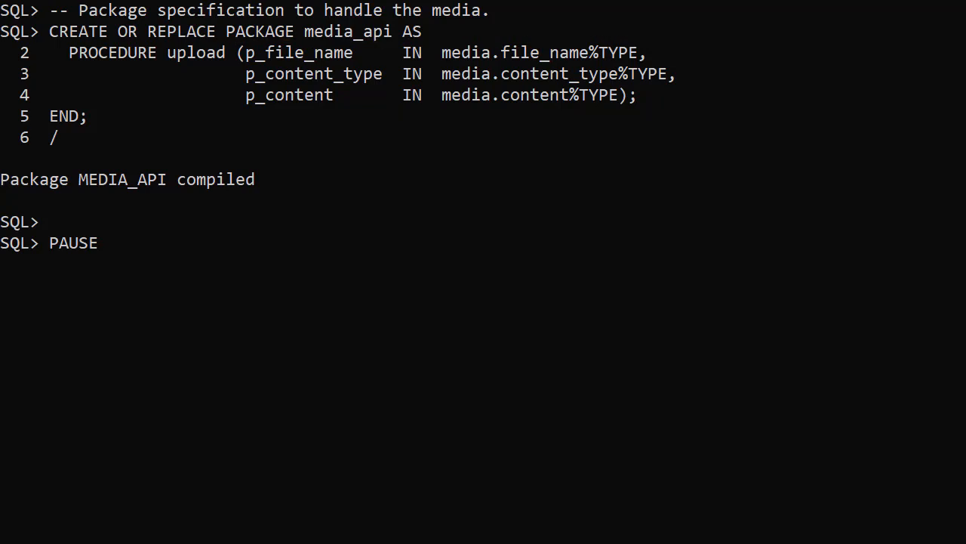
- Resume the SQLcl script past the pause to reach the POST upload handler block for files/
key(Return)
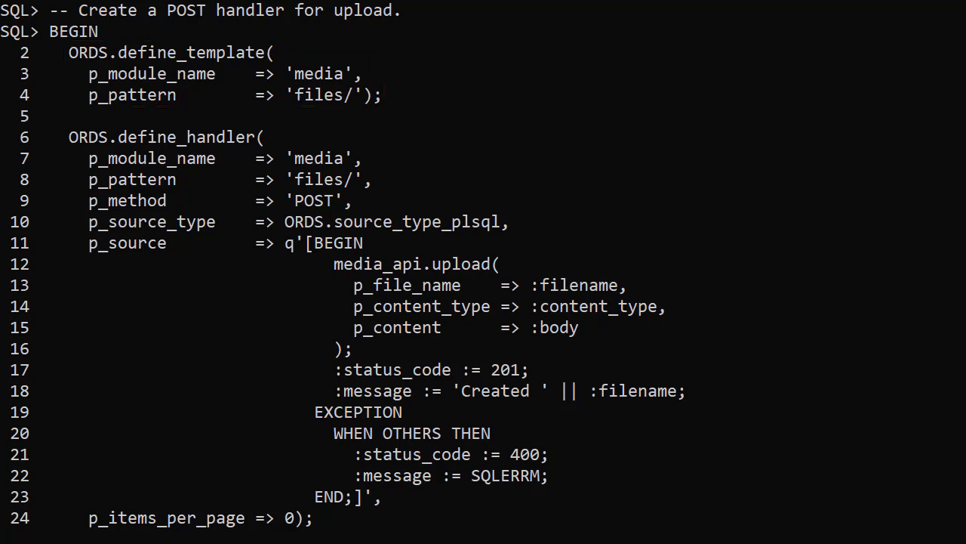
click(224, 168)
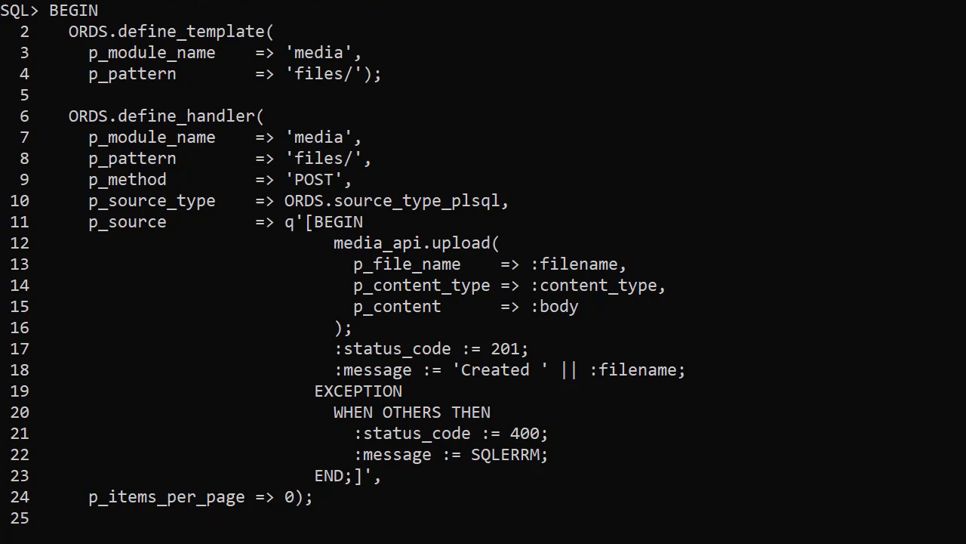
- Scroll down through the finished handler script output
scroll(down, 3)
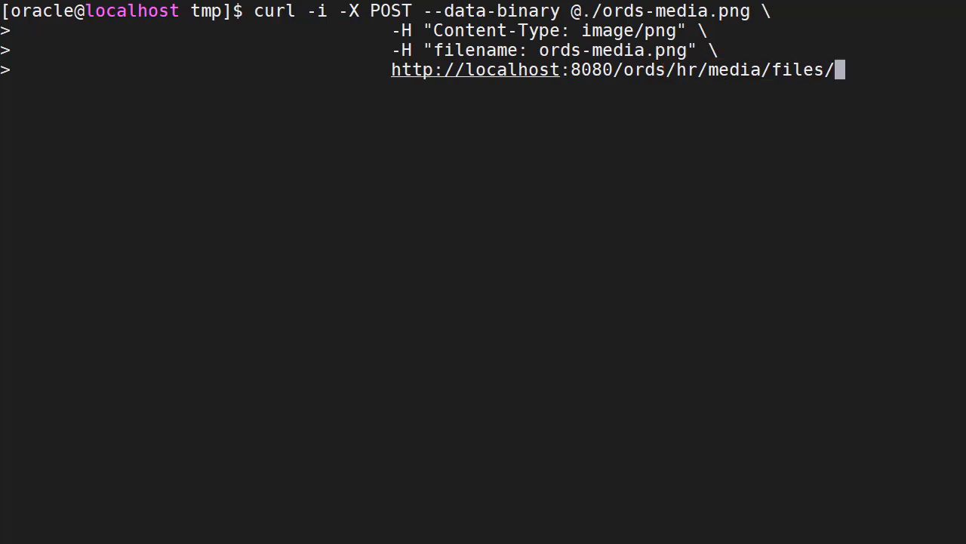
- Run the curl upload of ords-media.png twice, getting 201 Created
key(Return)
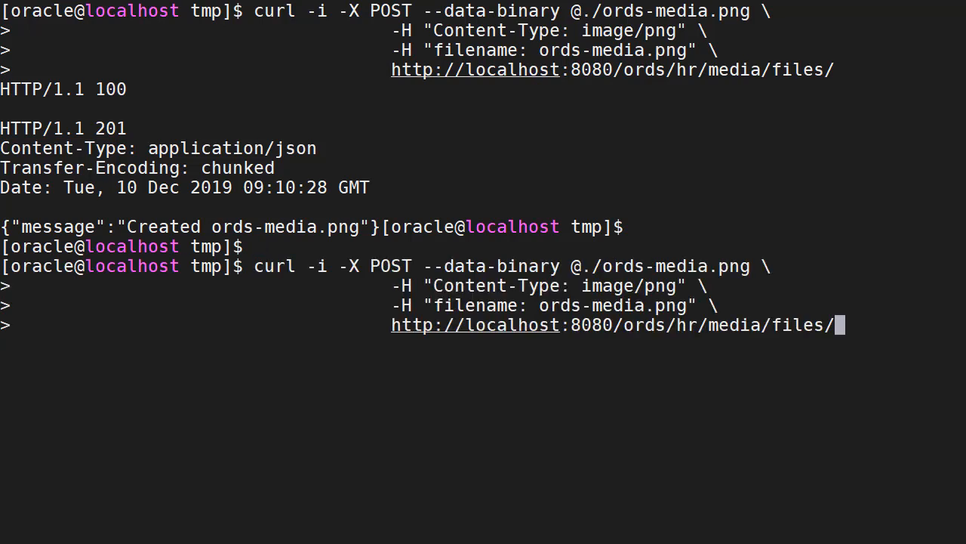
key(Return)
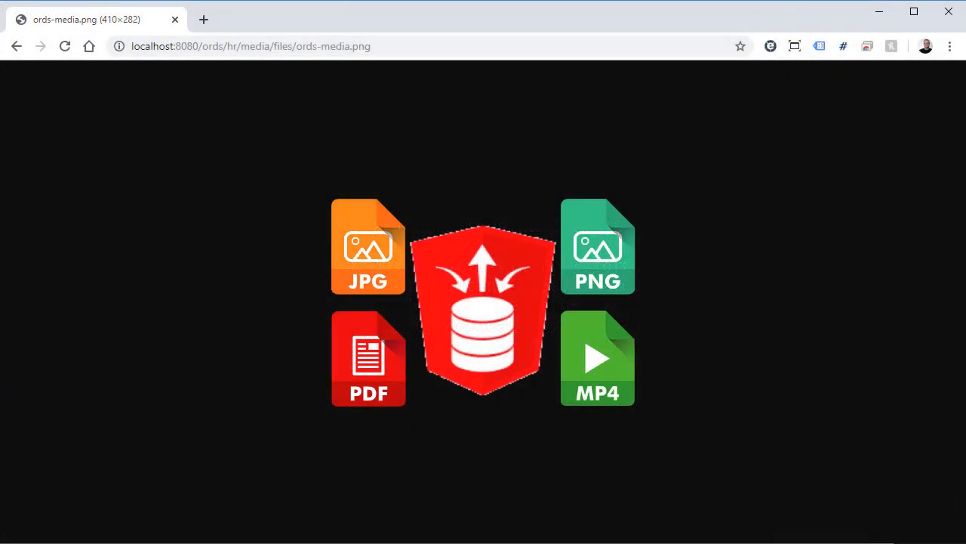
- Request this-does-not-exist.png from the files/ endpoint in Chrome
click(252, 46)
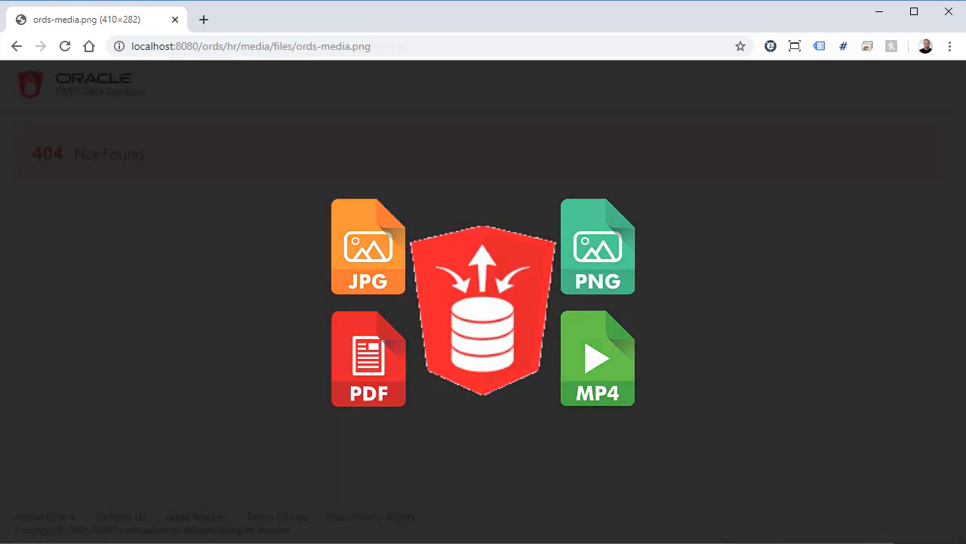
text(this-does-not-exist.png)
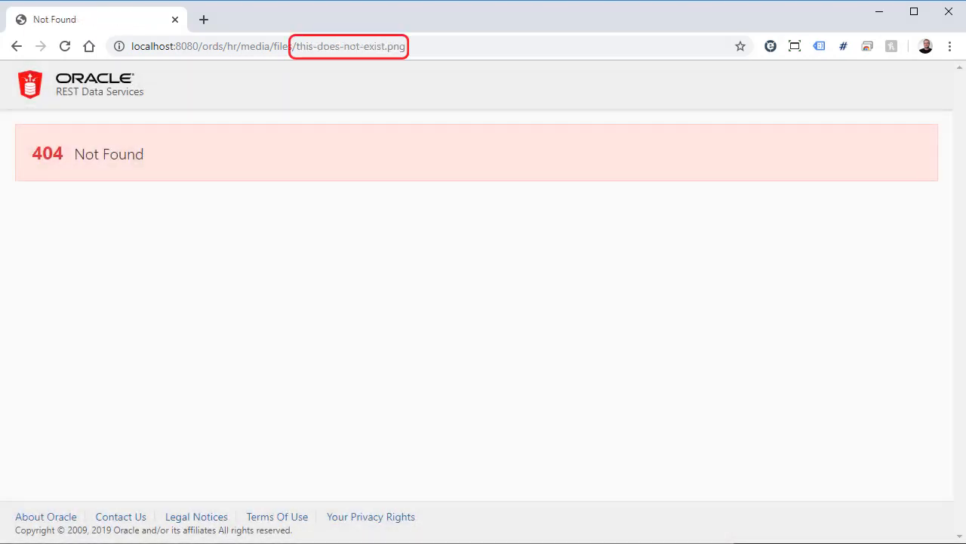